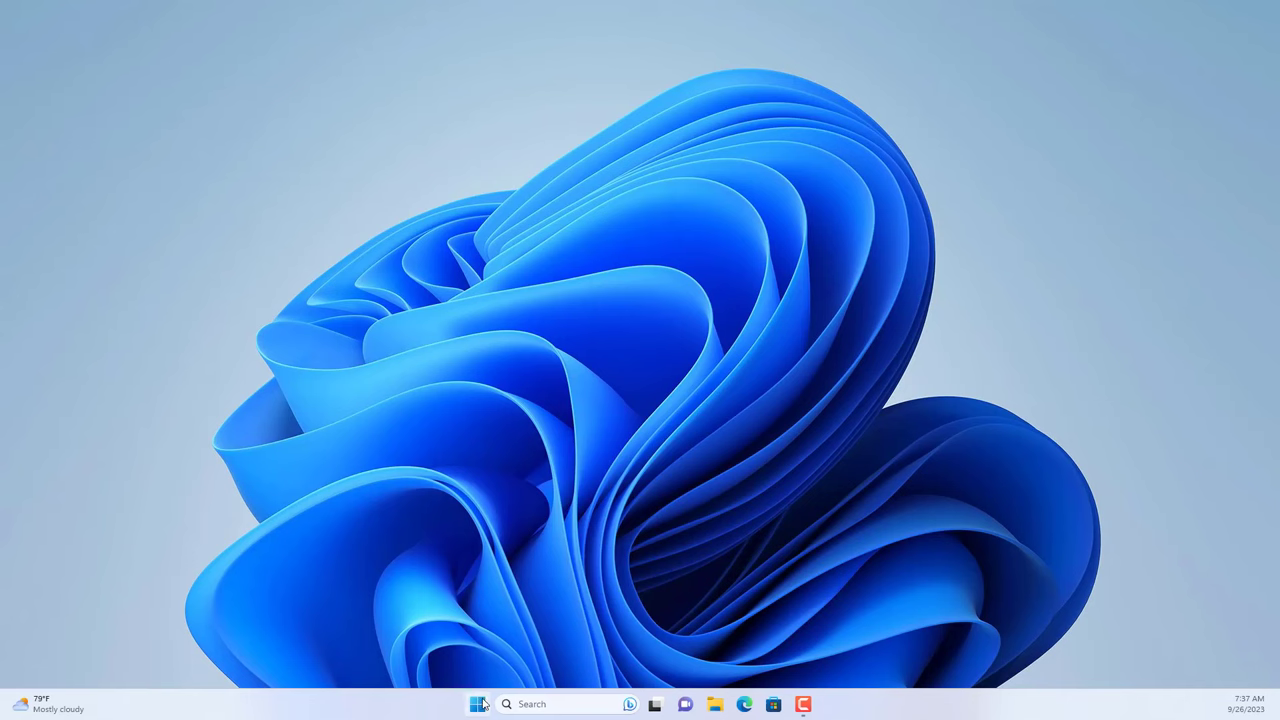
# Launch Settings from the Start menu and go to the Network & internet page
pyautogui.click(478, 704)
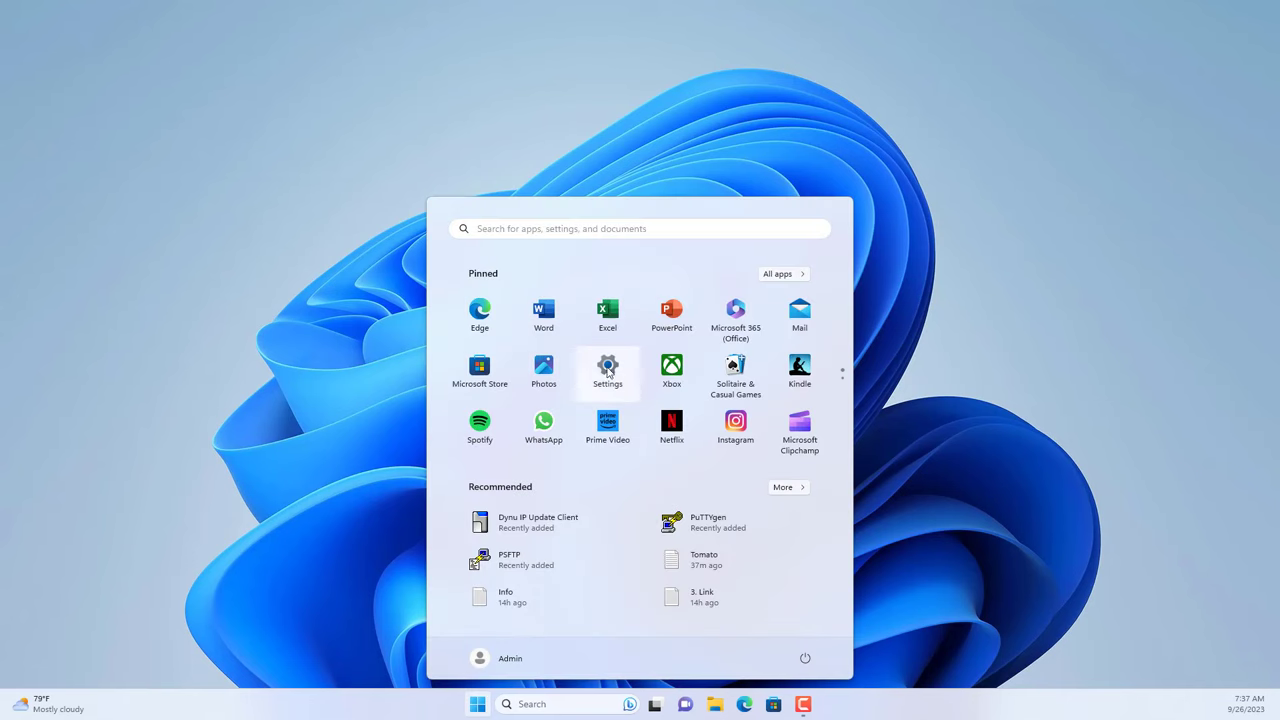
pyautogui.click(607, 367)
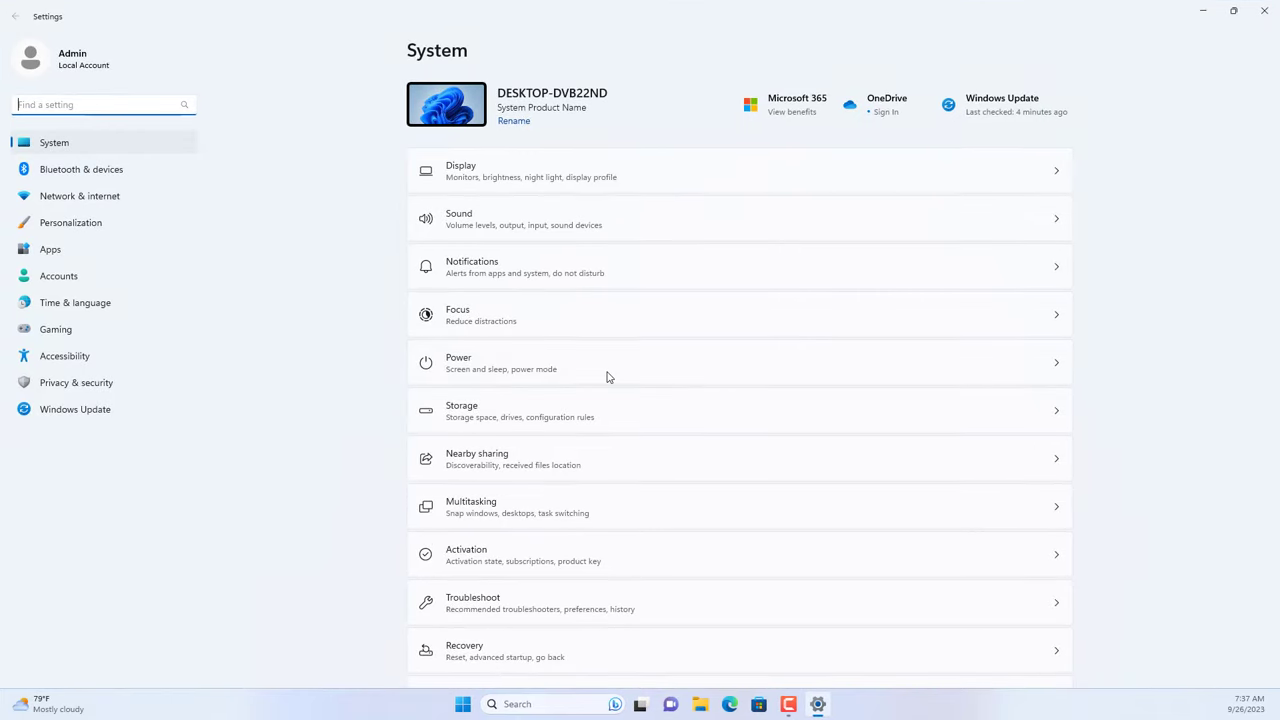
pyautogui.click(79, 195)
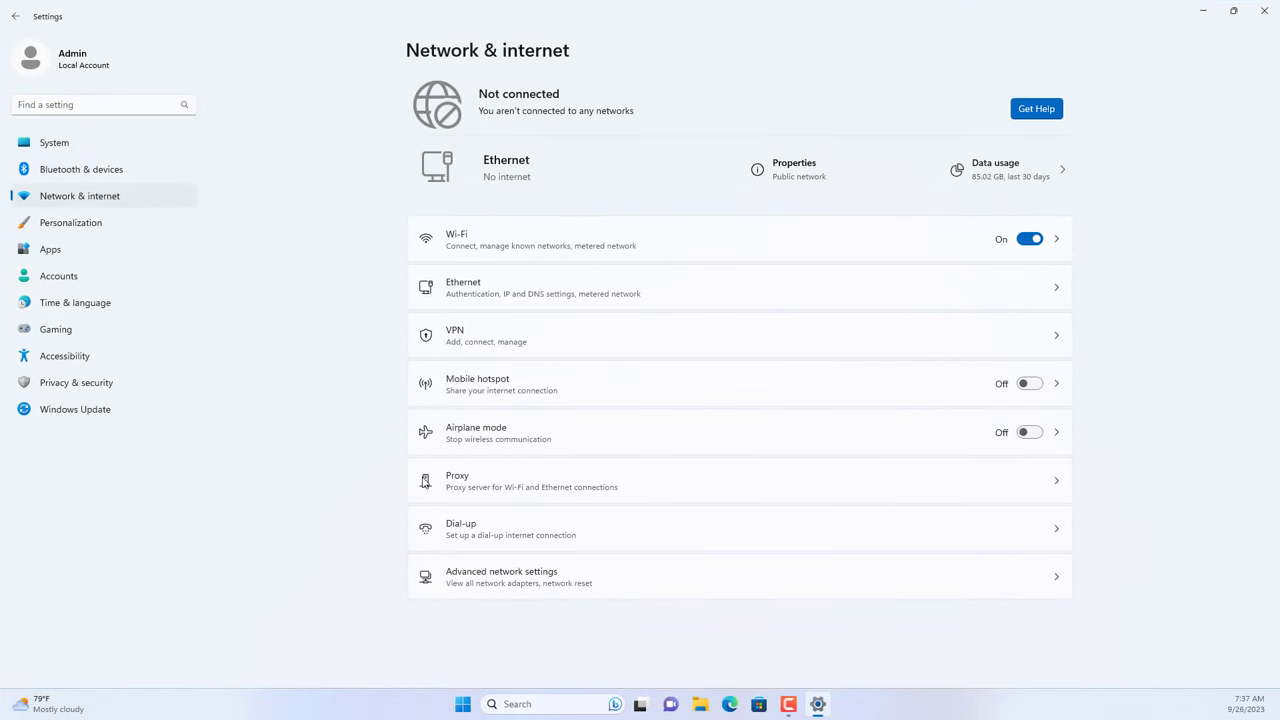
# From the Dial-up page, set up a new connection of type Connect to the Internet
pyautogui.click(738, 528)
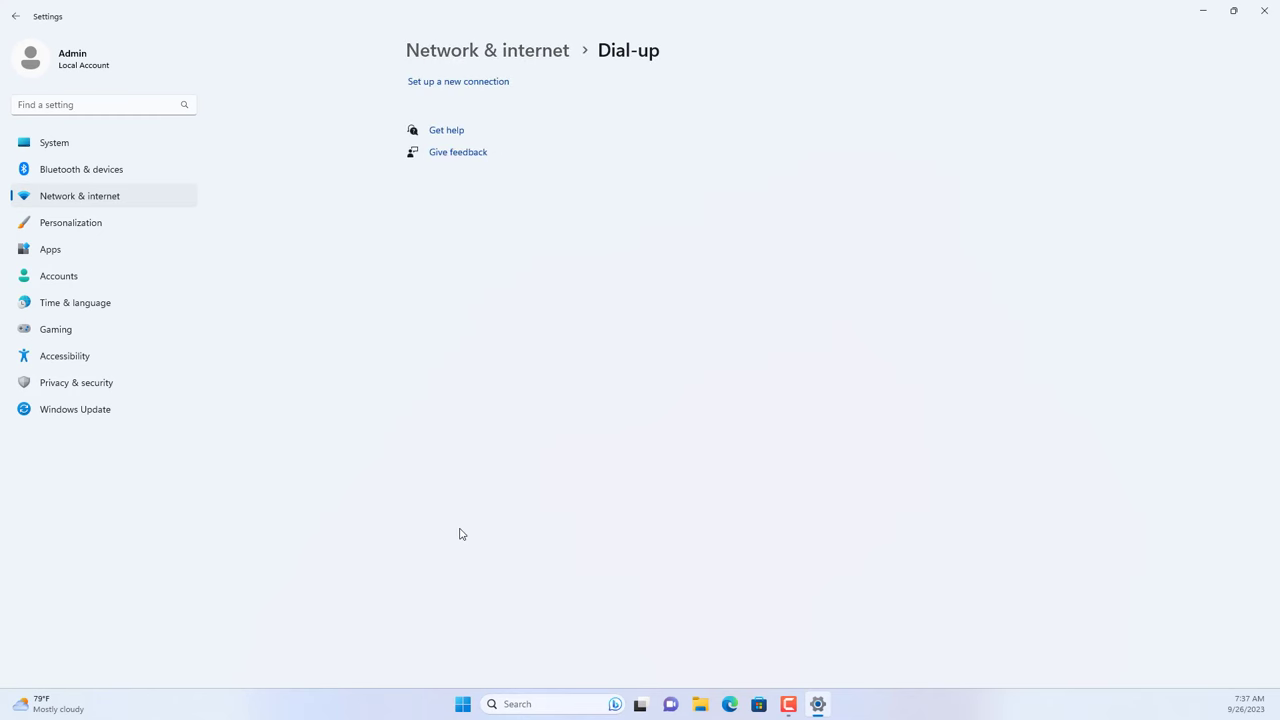
pyautogui.moveTo(463, 92)
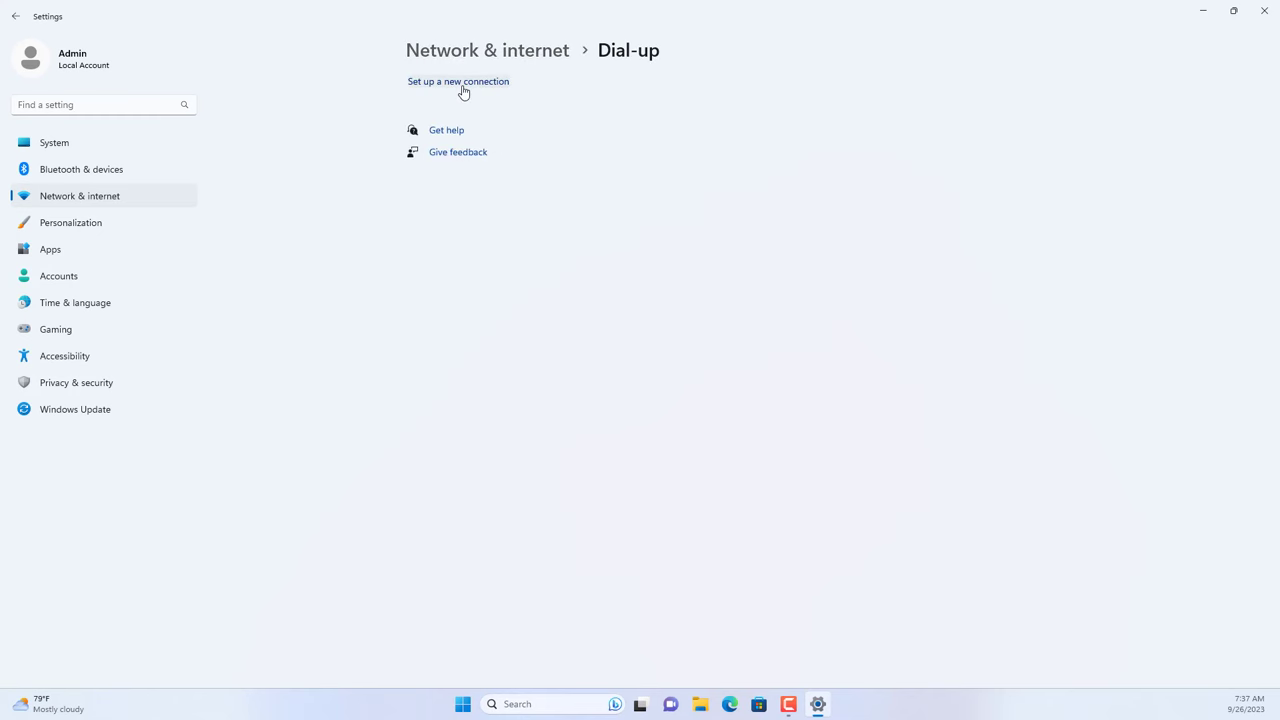
pyautogui.click(458, 81)
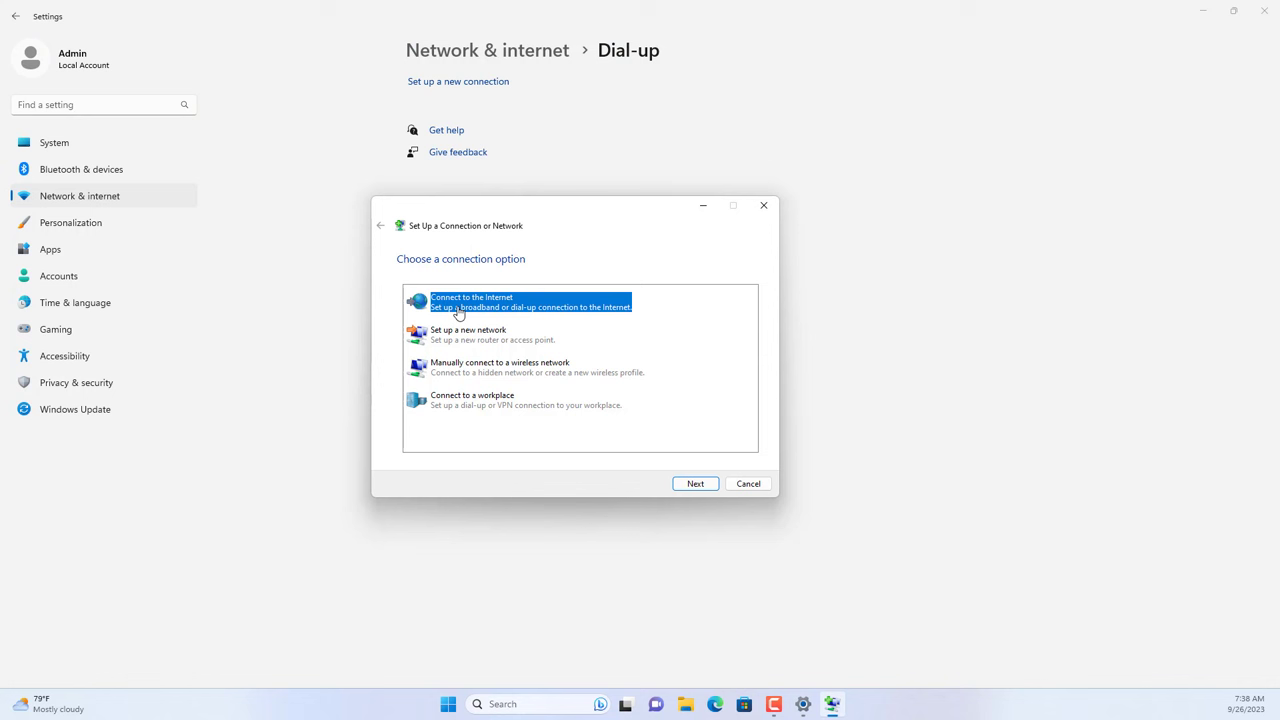
pyautogui.click(695, 483)
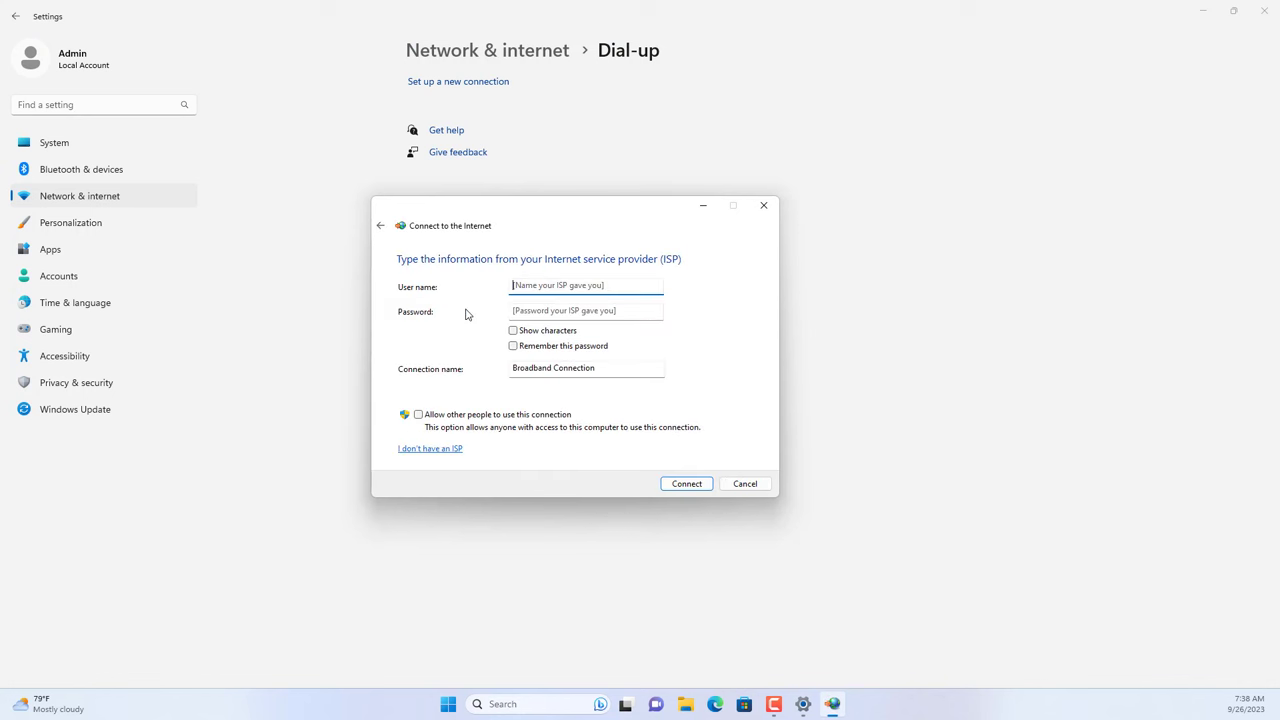
pyautogui.write('nguyenvinhtienvp0918')
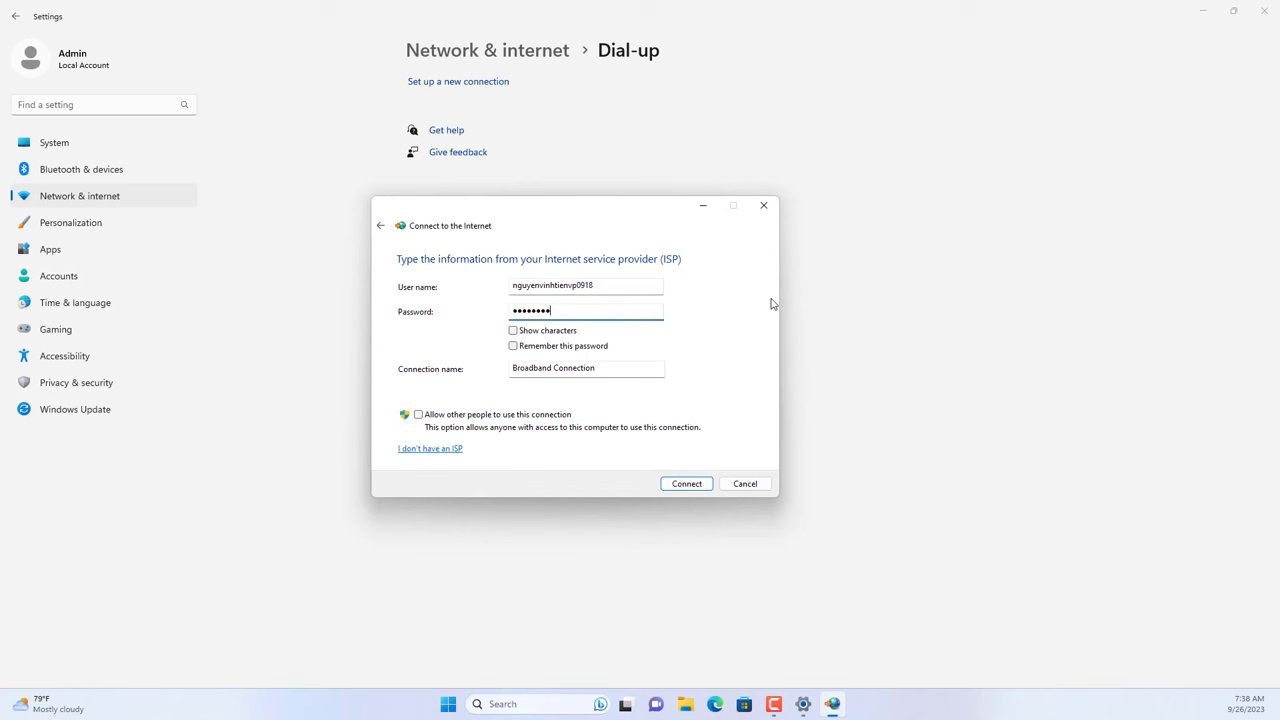
pyautogui.write('••••')
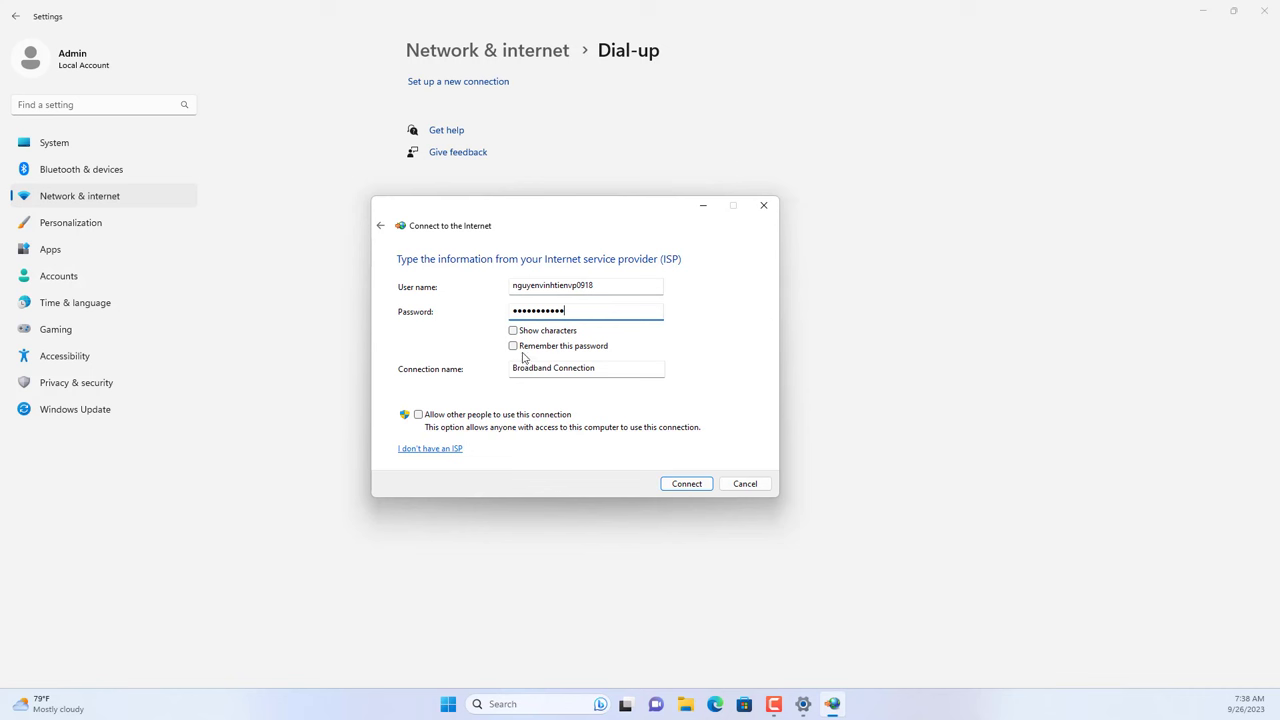
pyautogui.click(513, 345)
pyautogui.write('PPPoE')
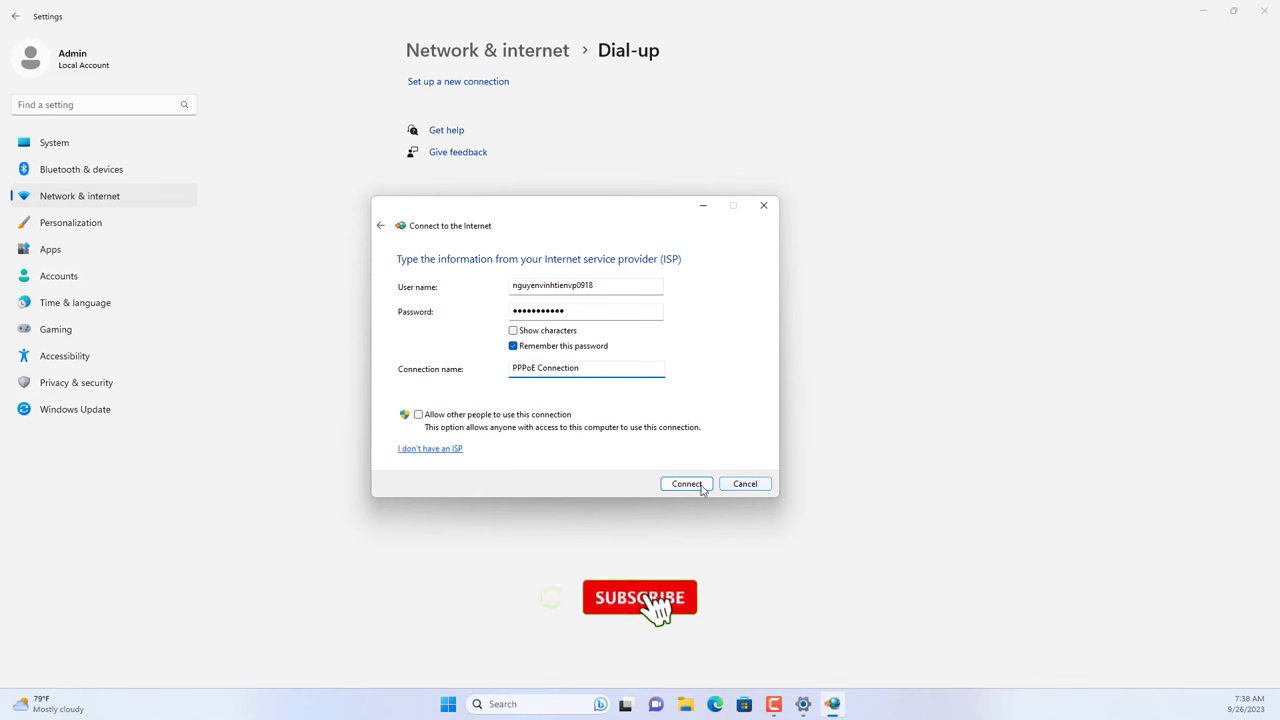
pyautogui.click(686, 484)
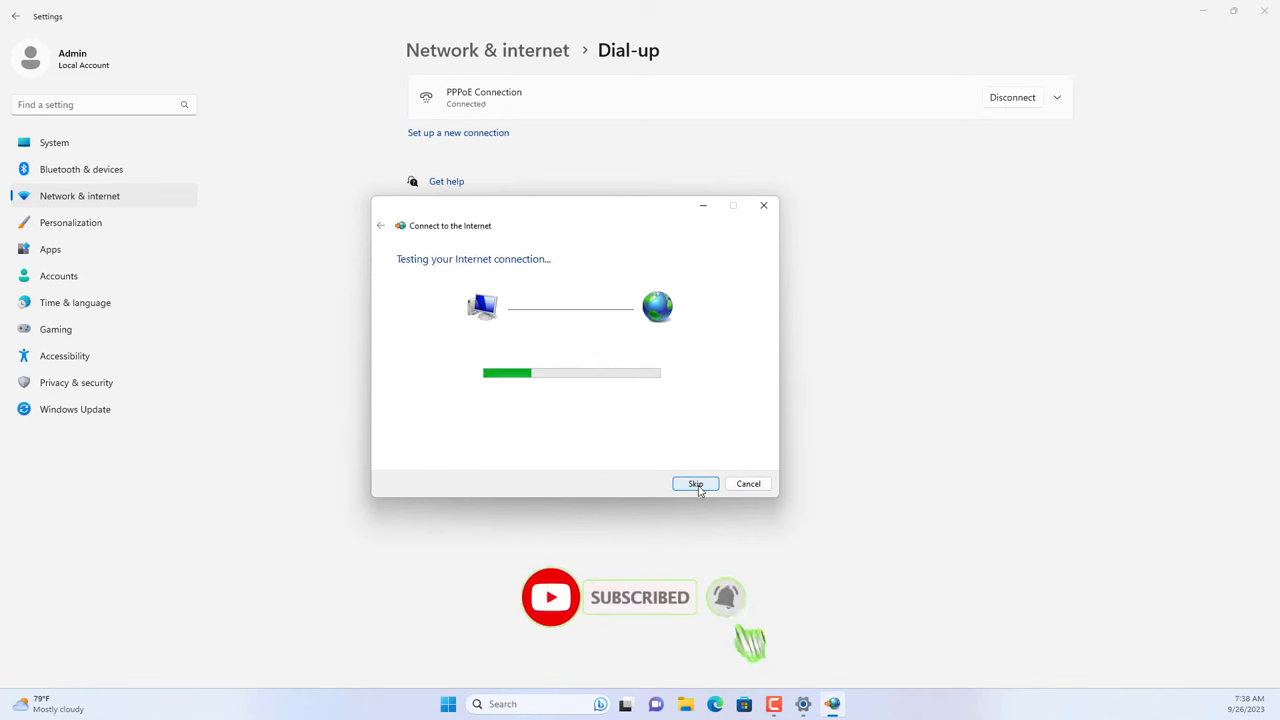
pyautogui.click(695, 483)
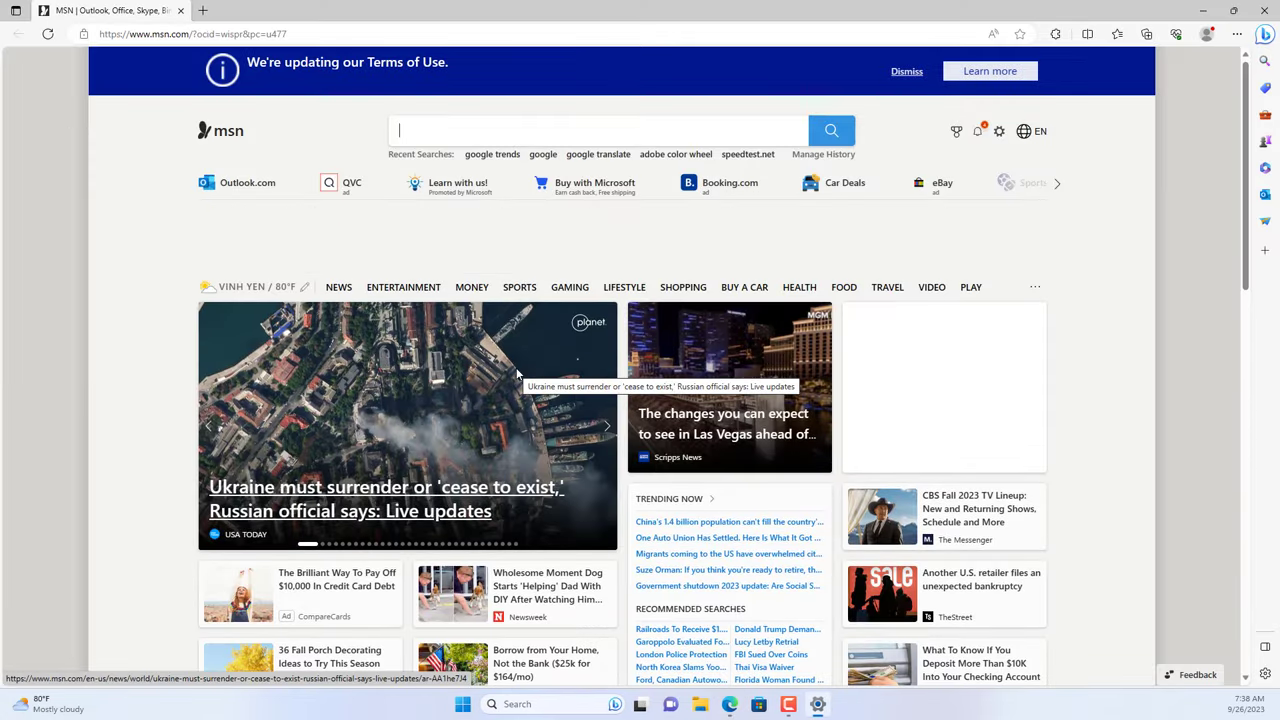
# Search Bing for netvn and open the NETVN82 YouTube channel result
pyautogui.write('netvn')
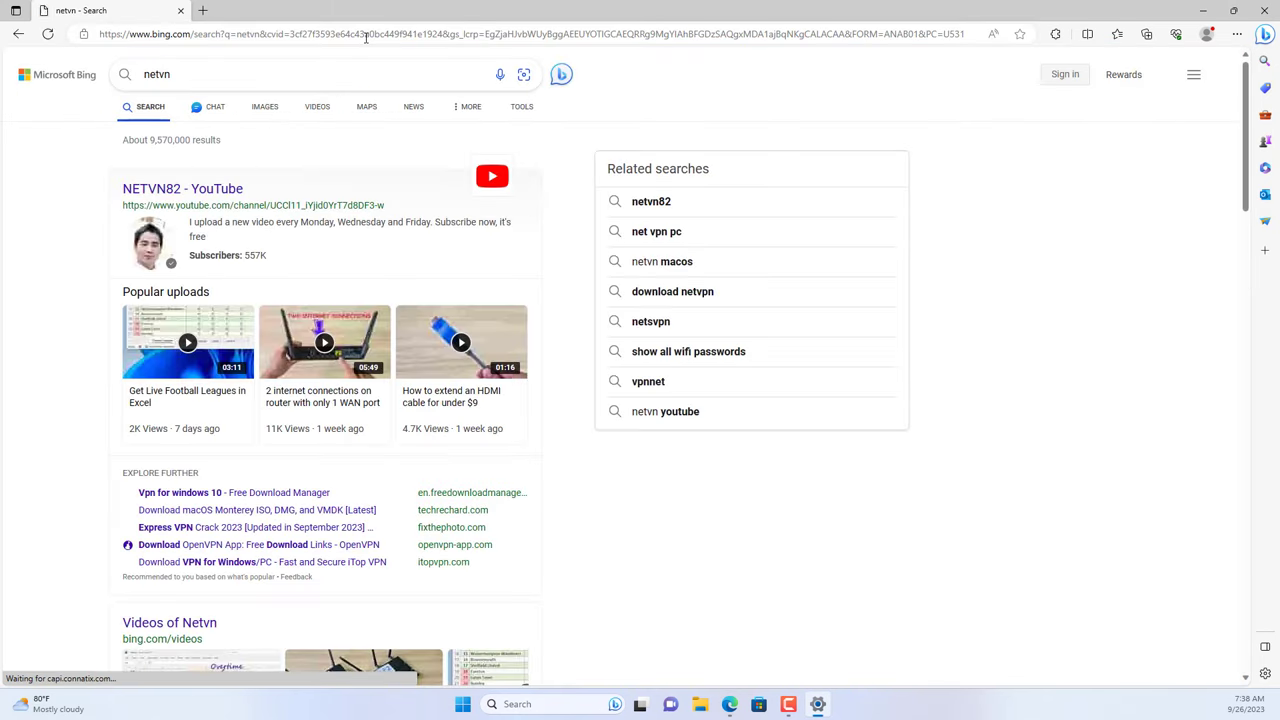
pyautogui.click(182, 188)
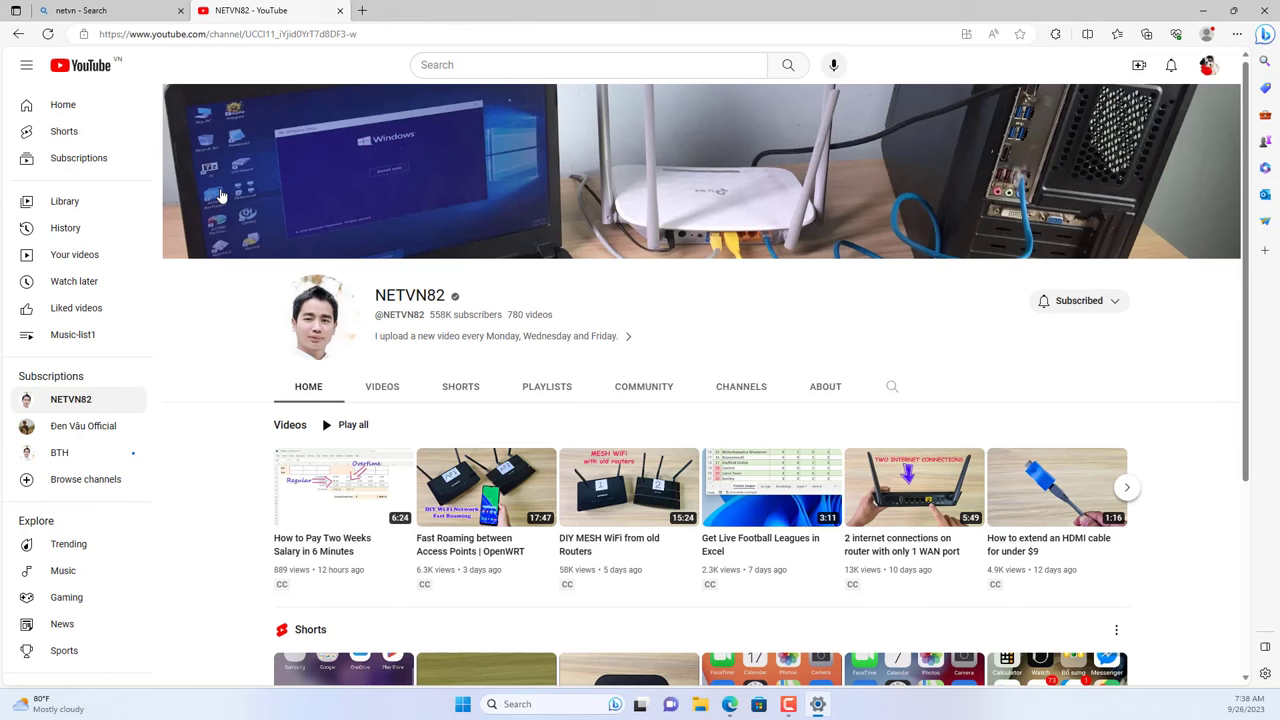
pyautogui.moveTo(1254, 20)
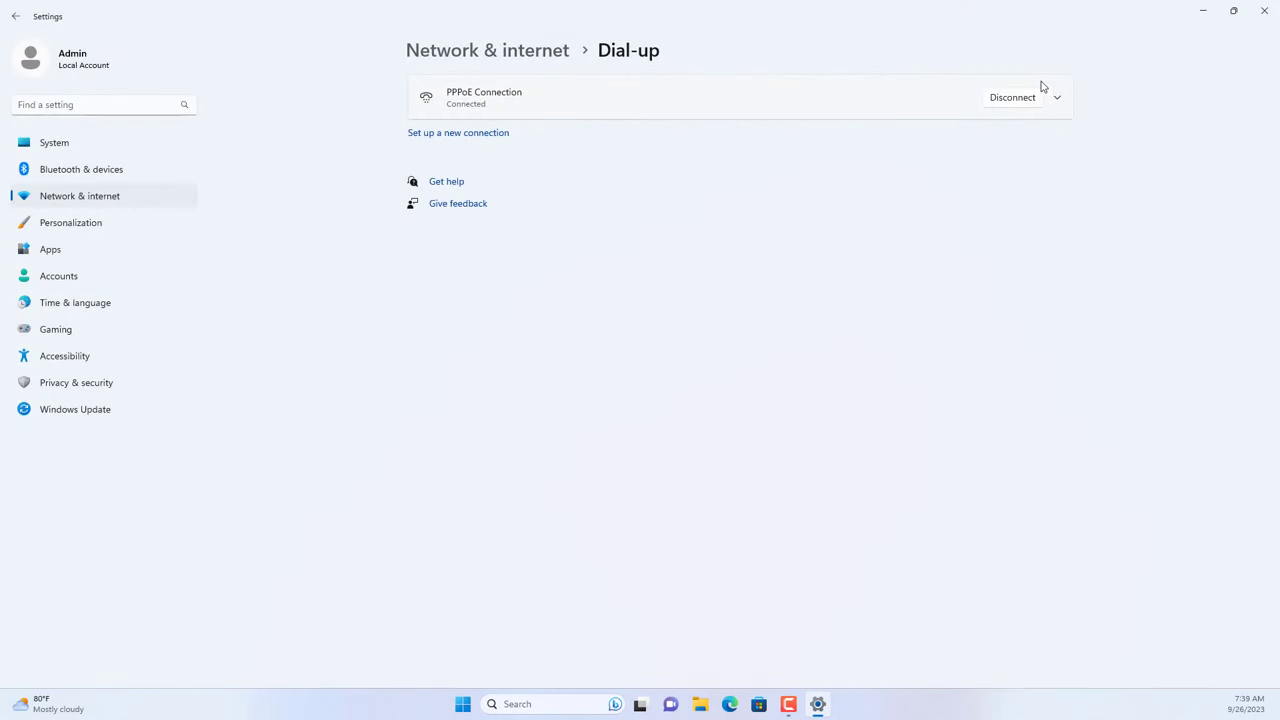
# Disconnect and reconnect PPPoE Connection, then expand it to show bytes and duration
pyautogui.click(1012, 97)
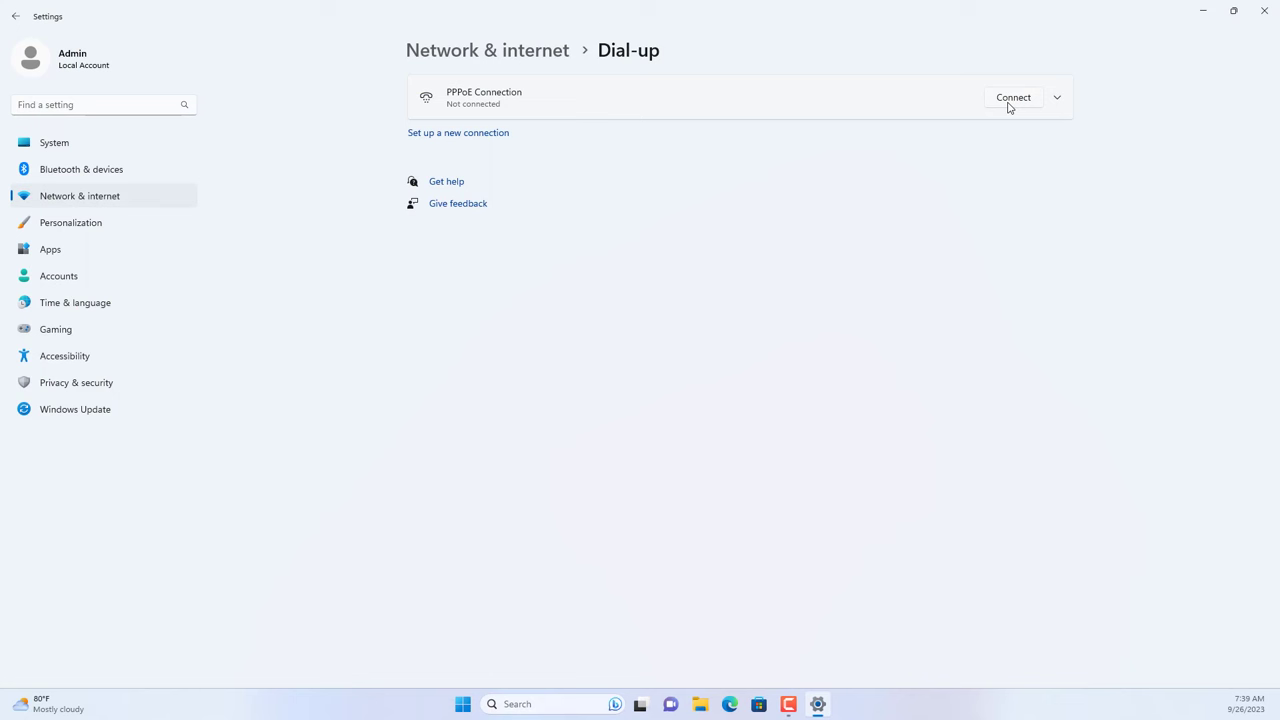
pyautogui.click(1013, 97)
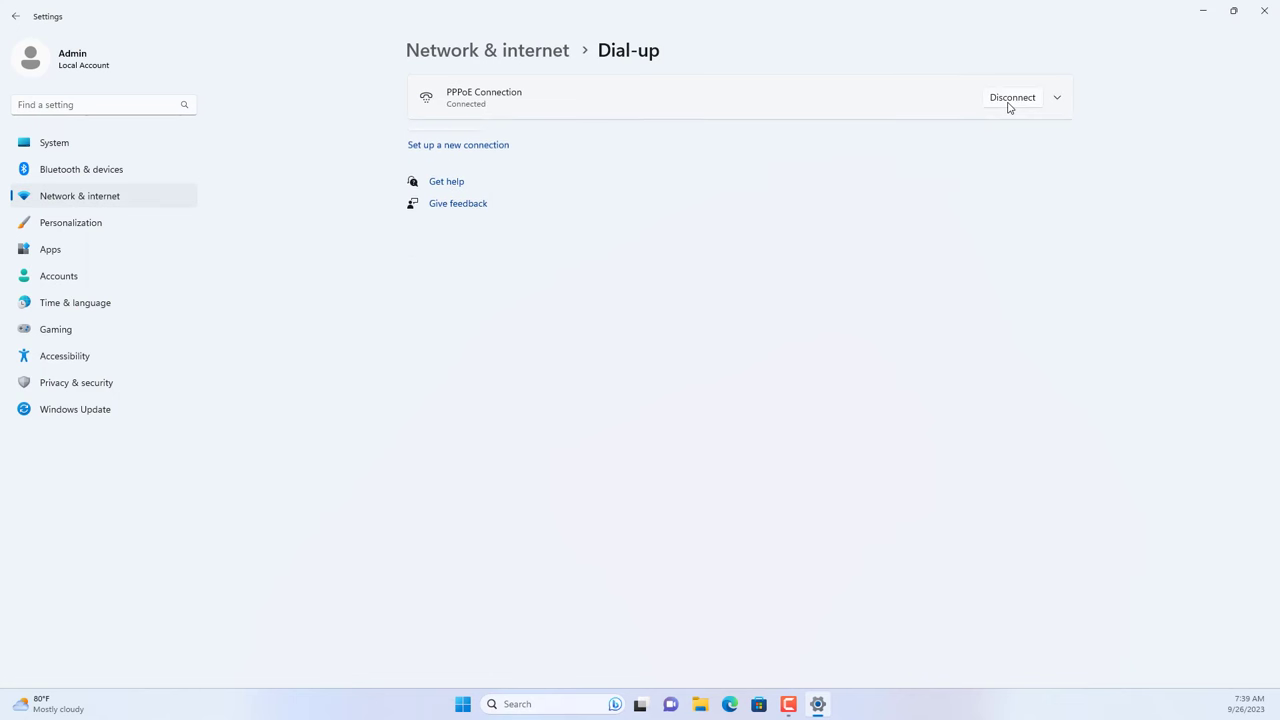
pyautogui.click(1057, 97)
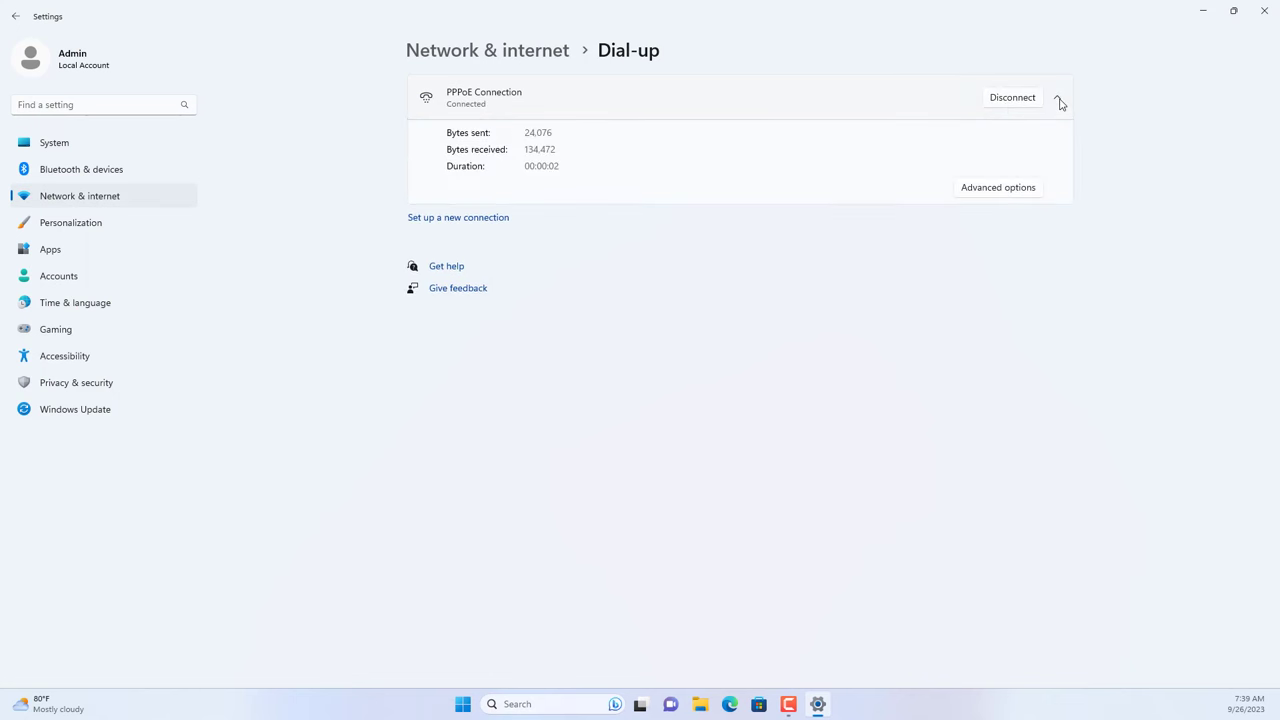